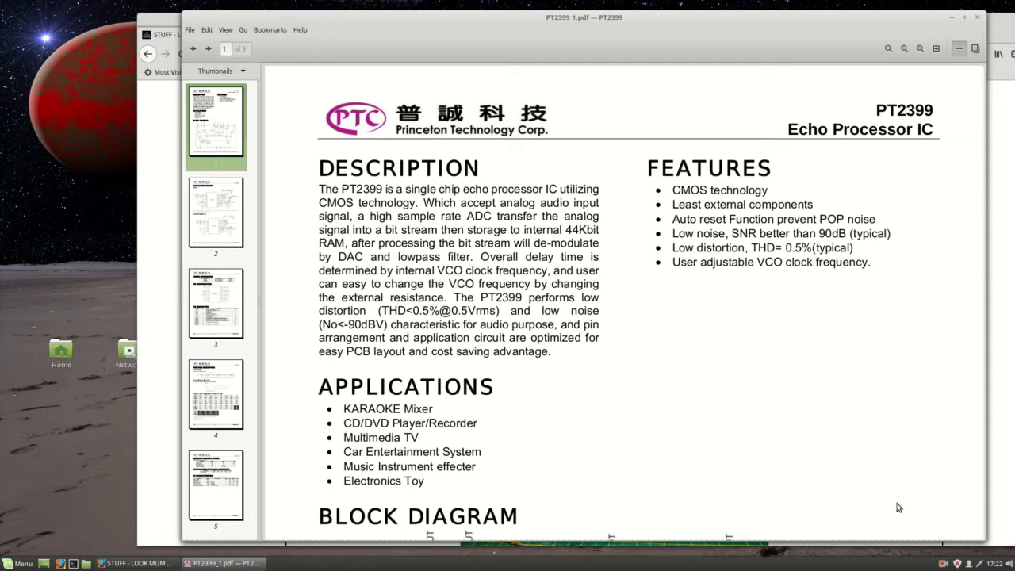
mouse_move(326, 432)
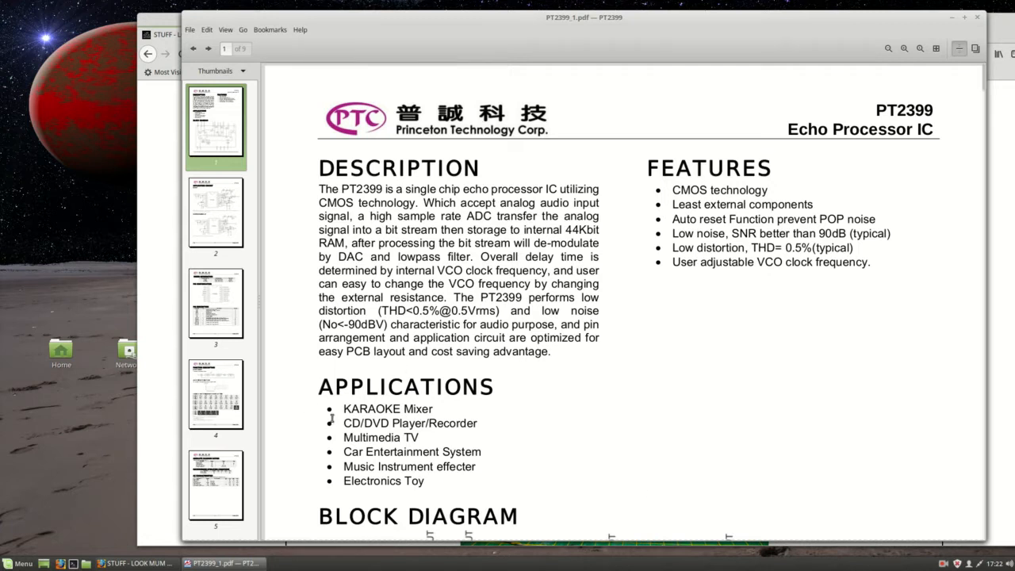
mouse_move(376, 438)
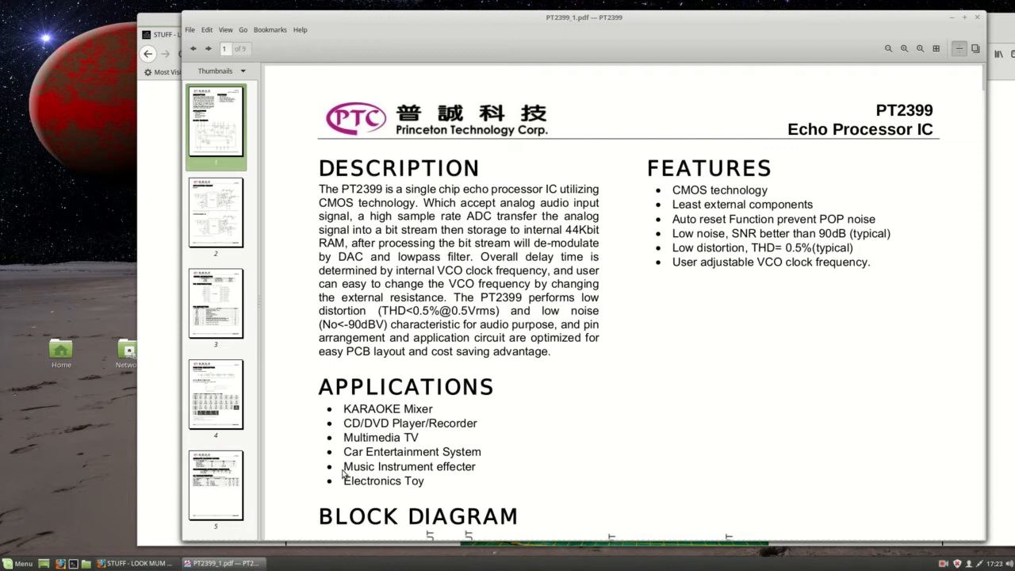
mouse_move(495, 476)
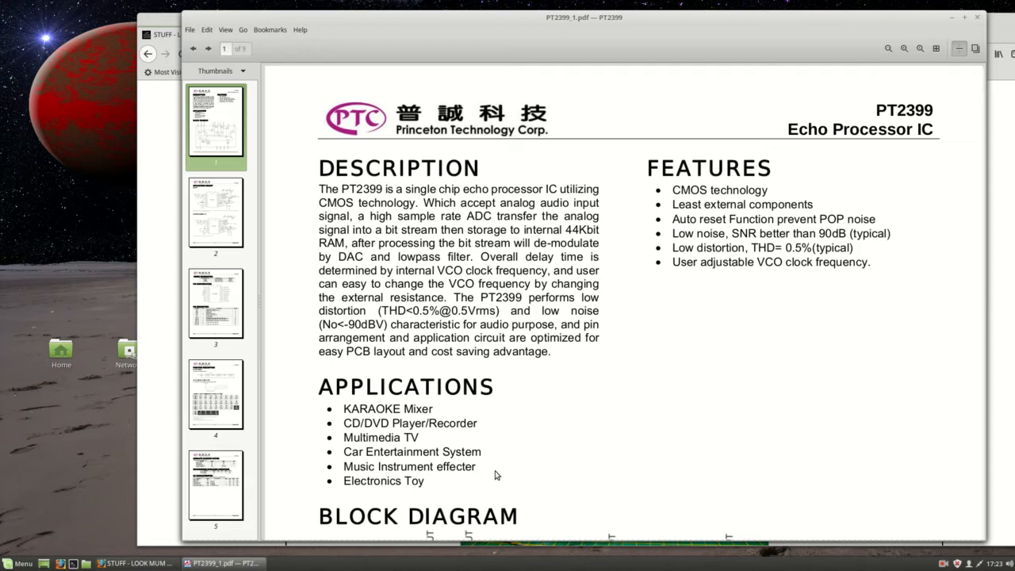
mouse_move(863, 387)
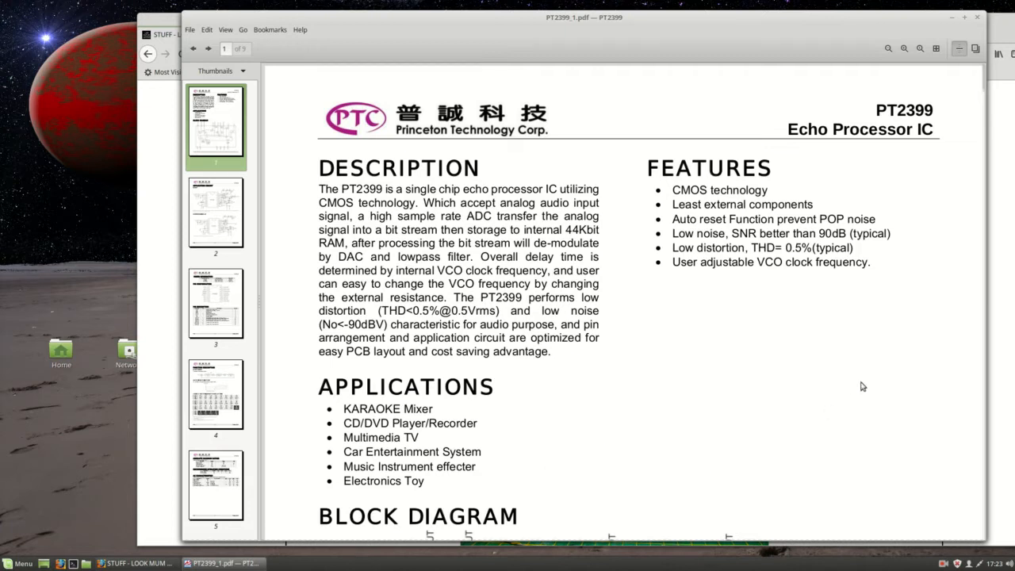
Scroll the PT2399 datasheet down through the block diagram to the echo application circuit on page two.
scroll("down", 3)
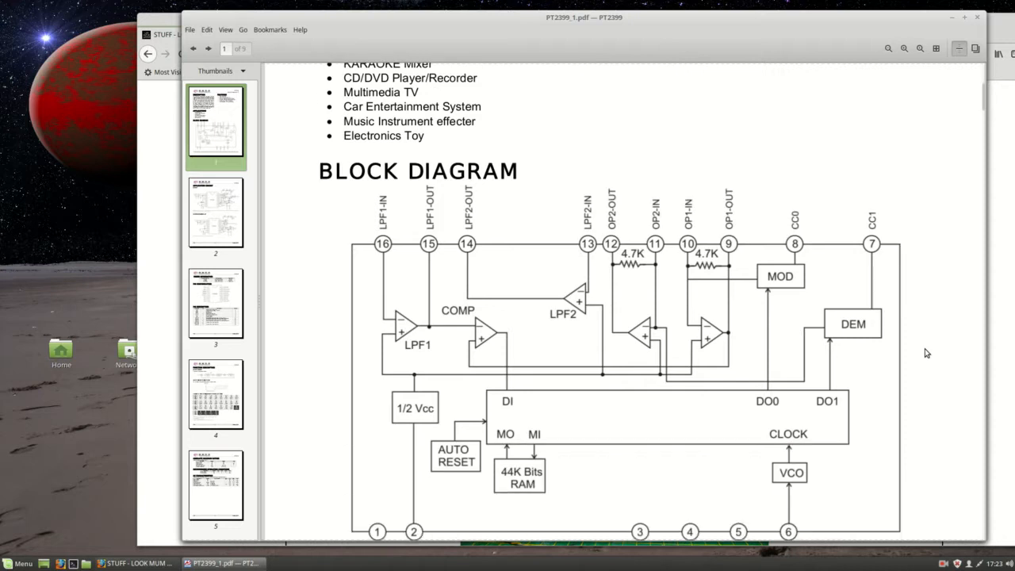
scroll("down", 3)
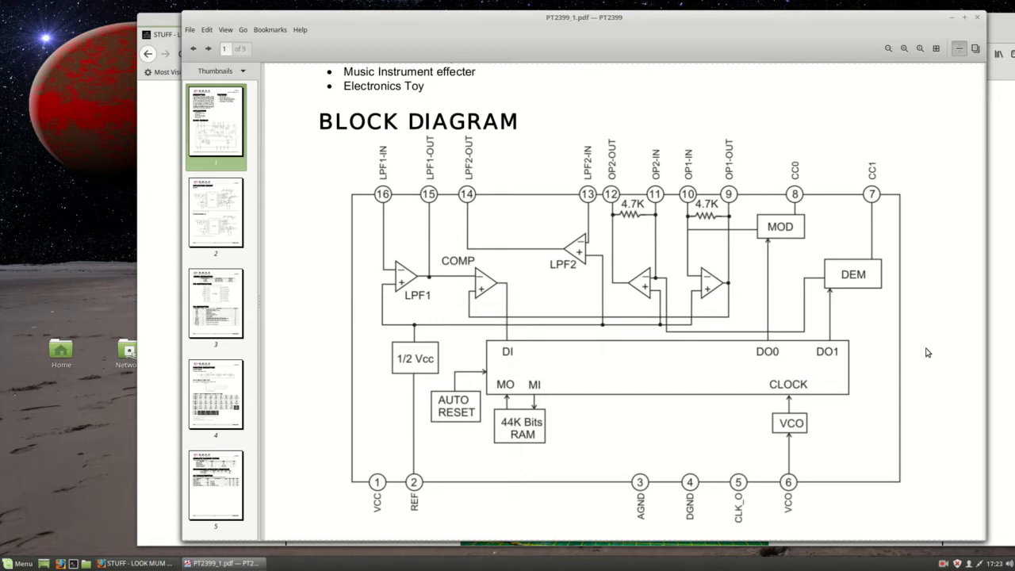
scroll("down", 3)
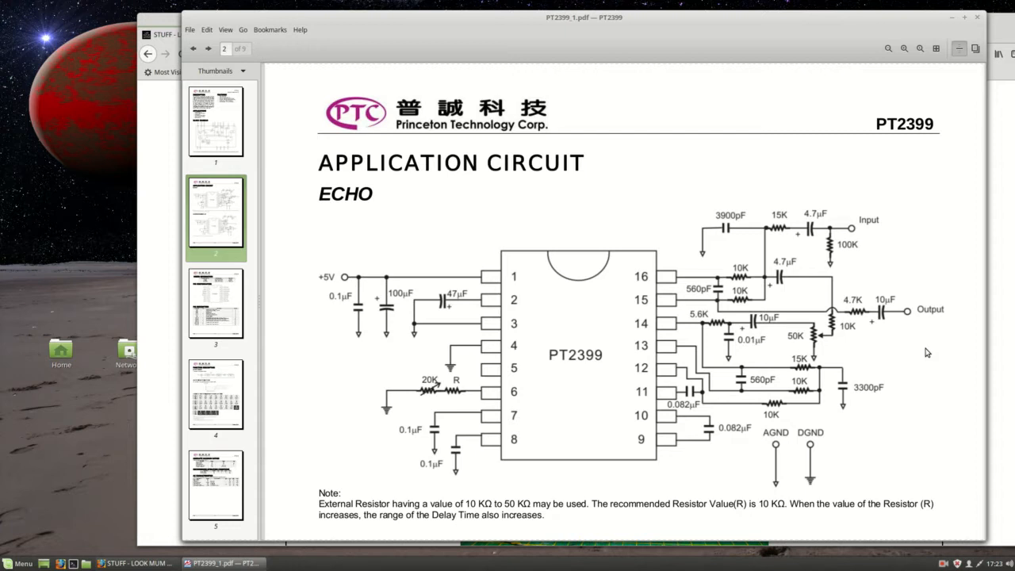
mouse_move(774, 203)
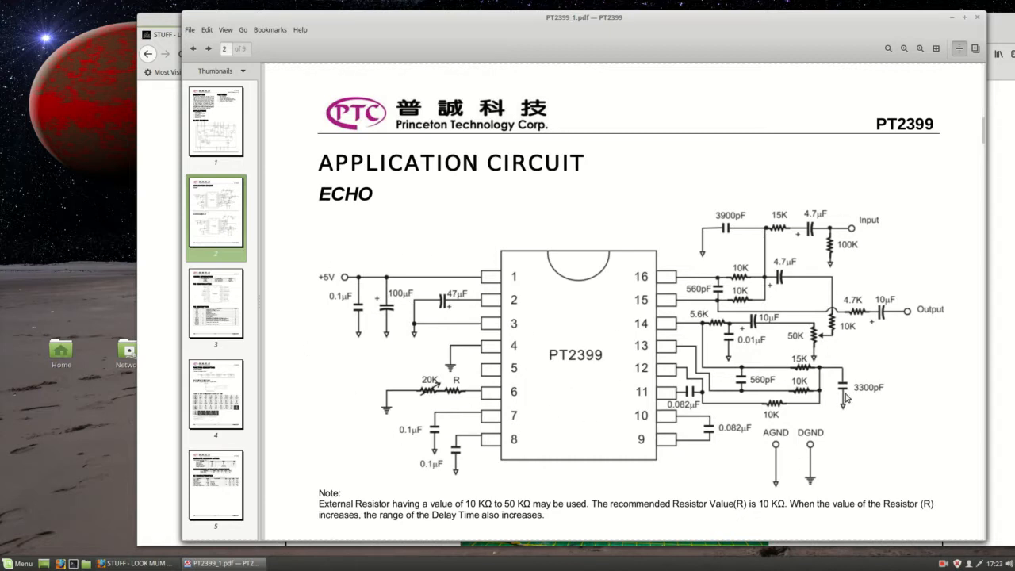
mouse_move(907, 441)
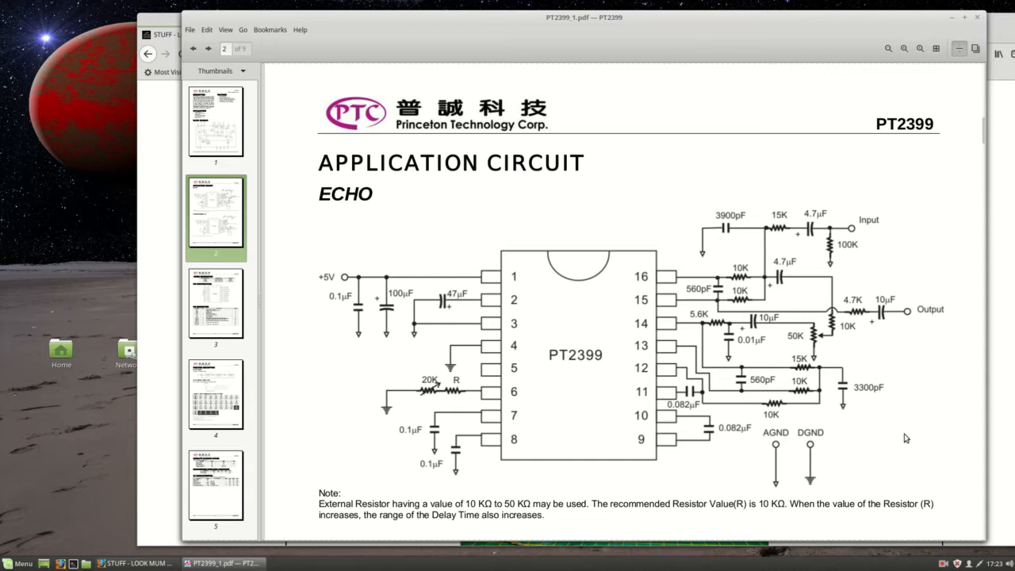
mouse_move(456, 400)
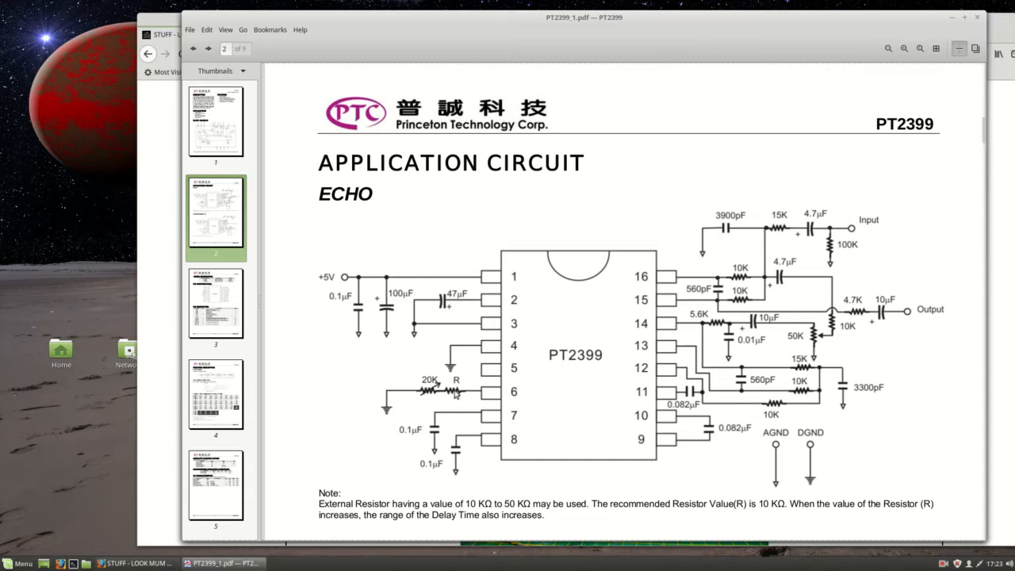
mouse_move(917, 427)
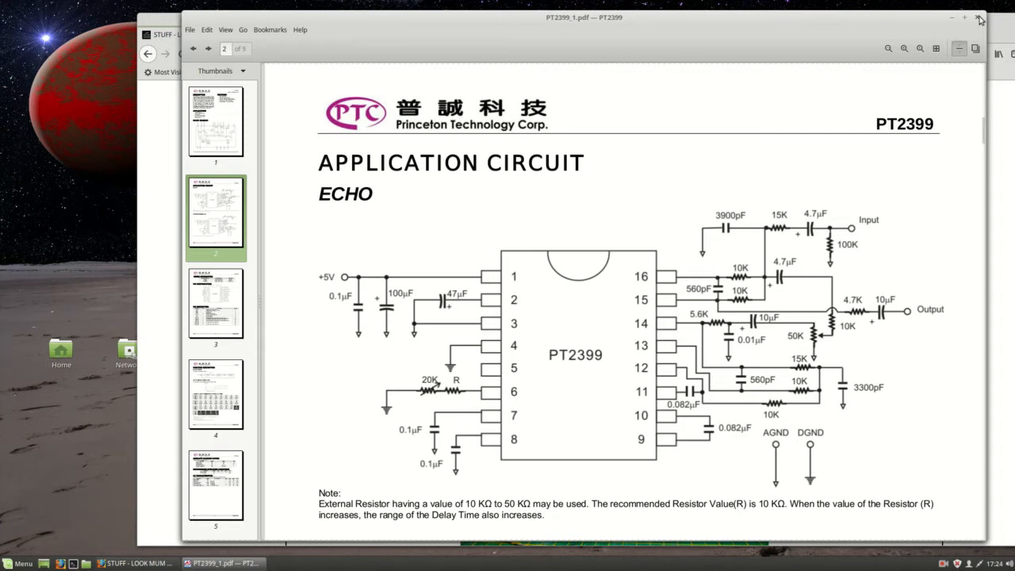
Bring the Firefox window with the 2399 triple splashback page to the front.
left_click(140, 561)
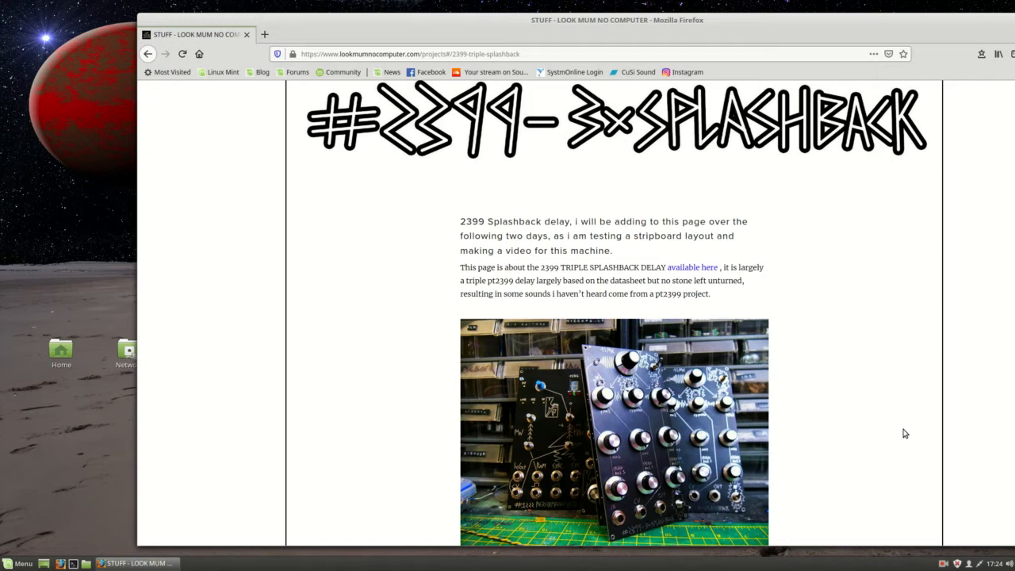
mouse_move(868, 410)
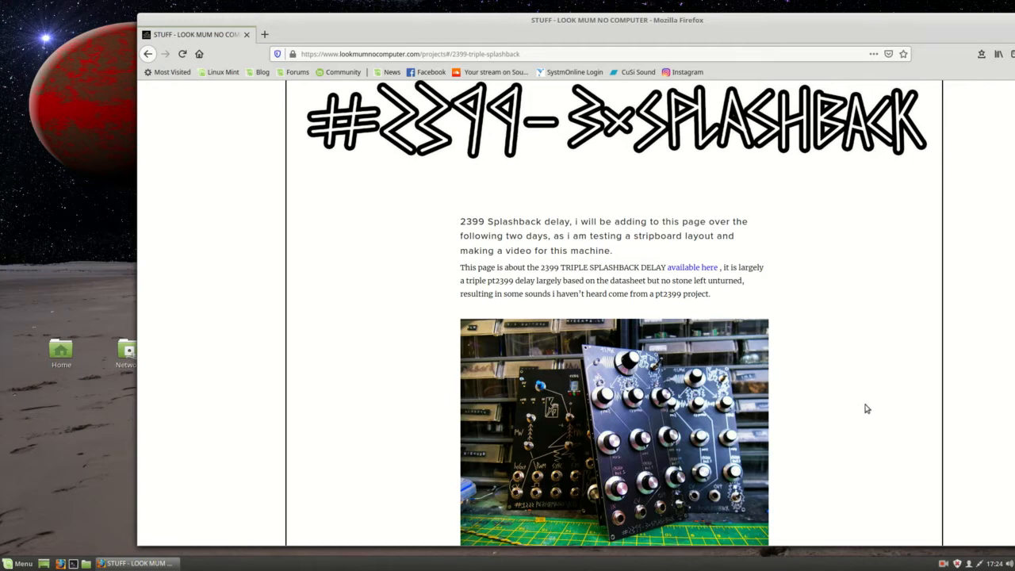
Scroll past the bill of materials and circuit video to the PT2399 delay chip write-up.
scroll("down", 3)
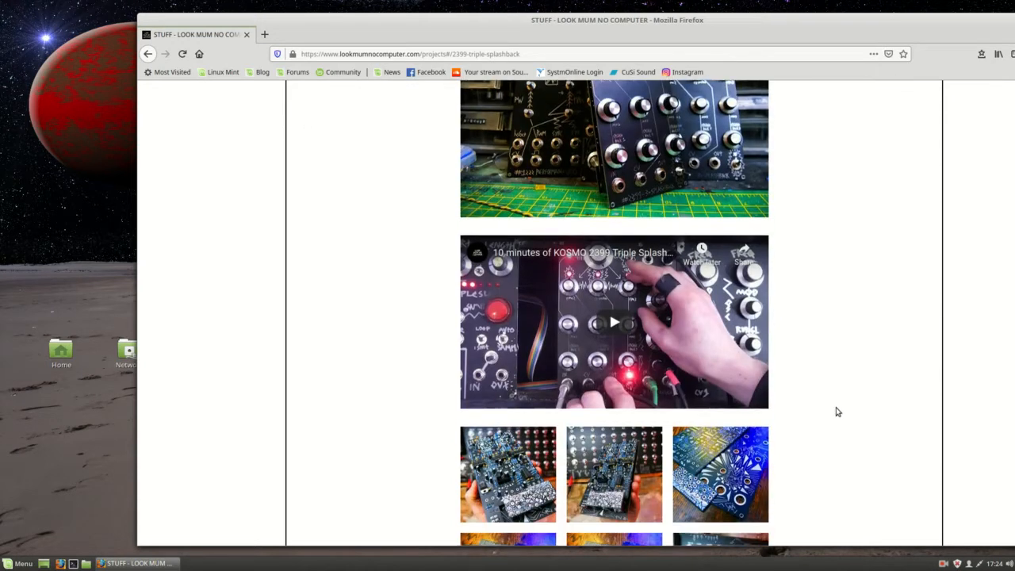
scroll("down", 3)
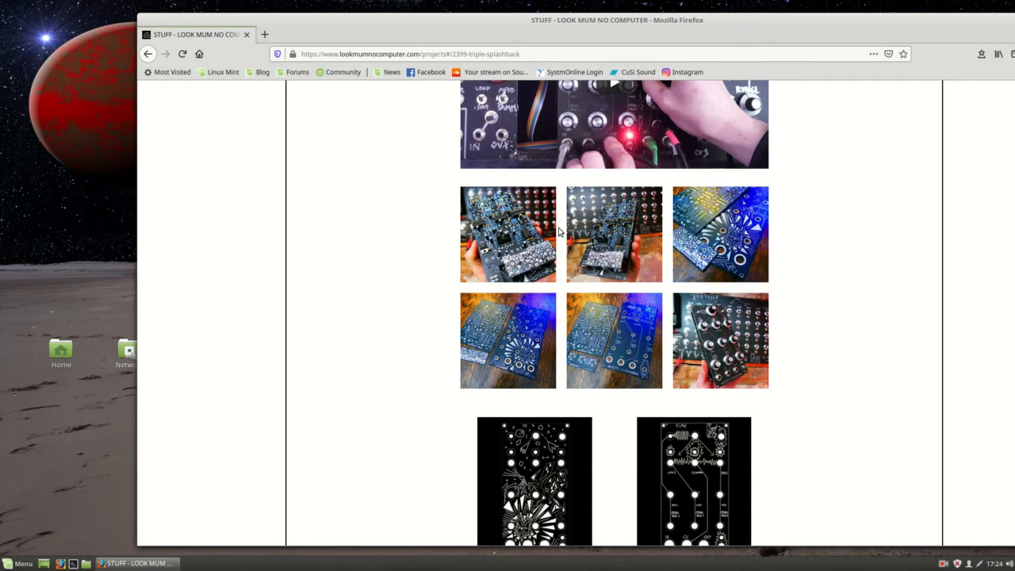
scroll("down", 3)
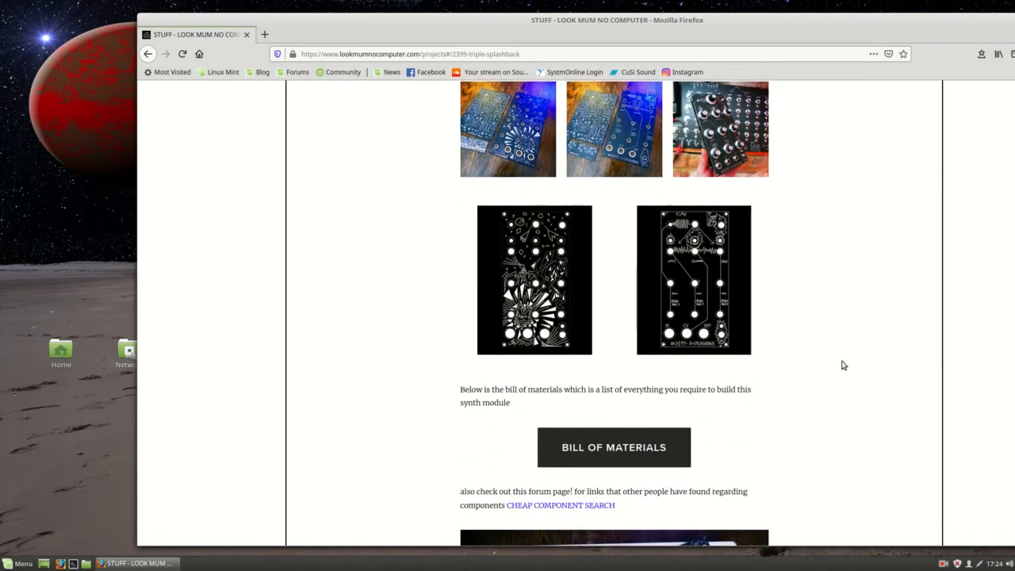
scroll("down", 3)
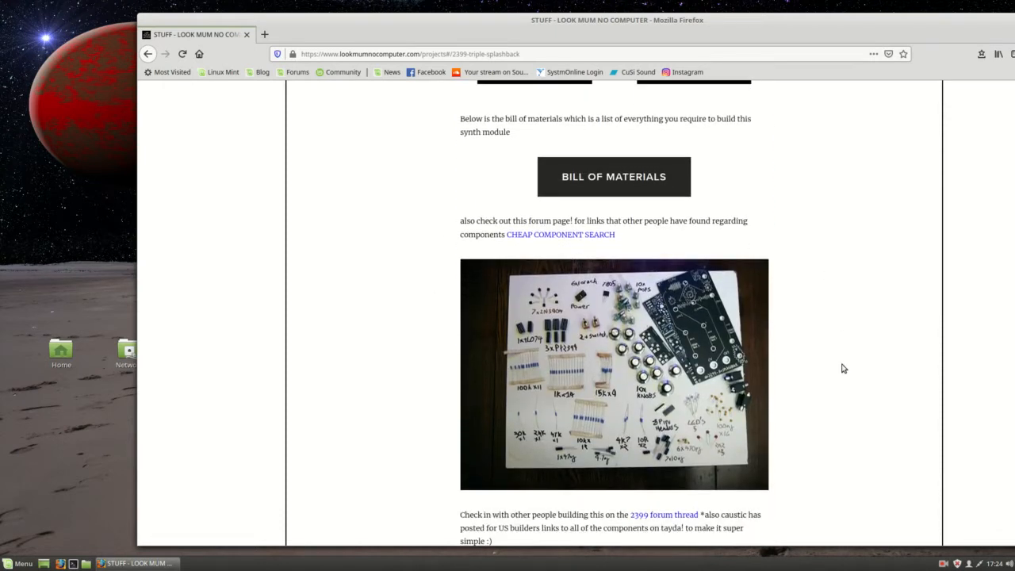
scroll("down", 3)
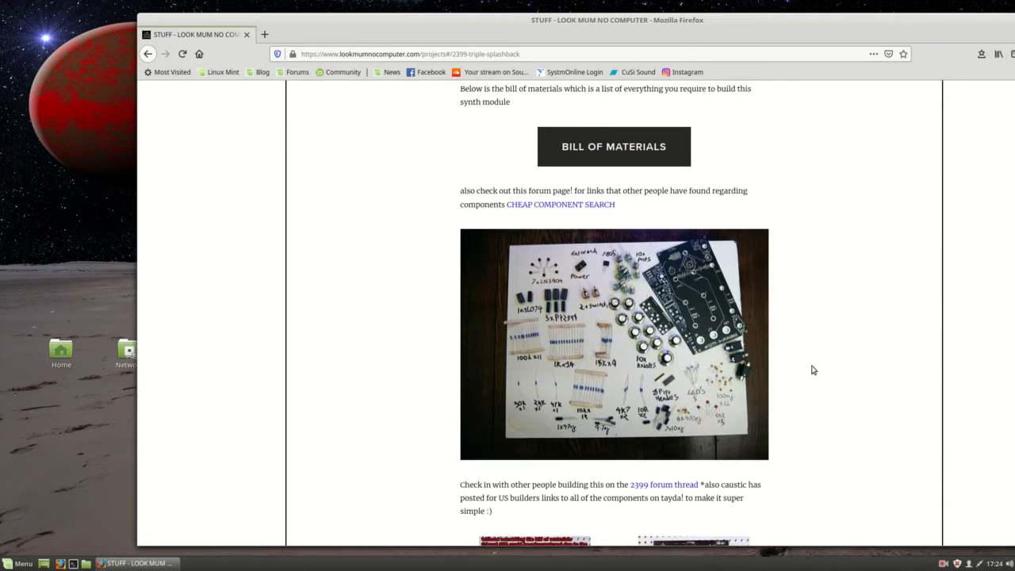
mouse_move(707, 303)
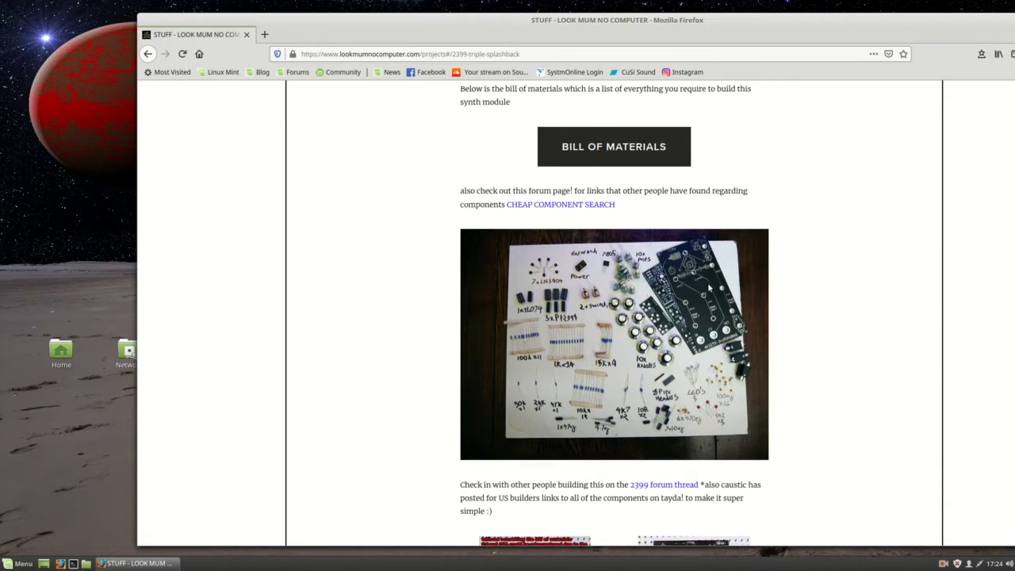
mouse_move(874, 348)
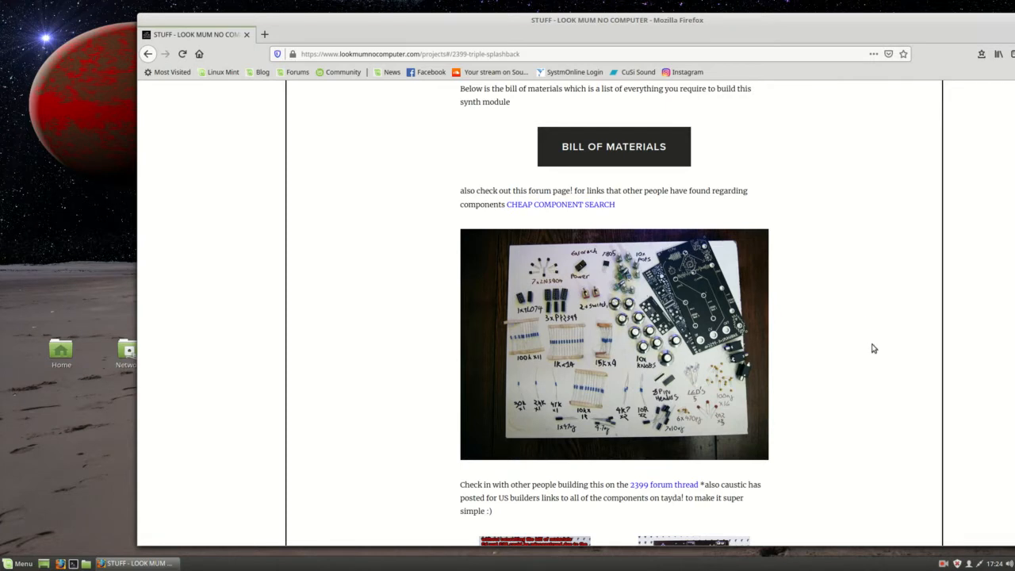
scroll("down", 3)
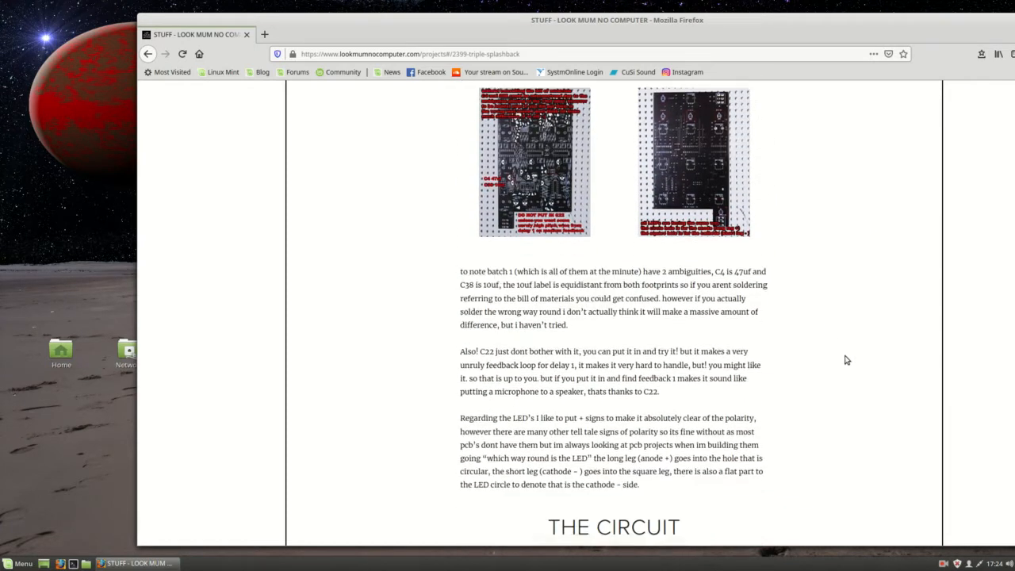
scroll("down", 3)
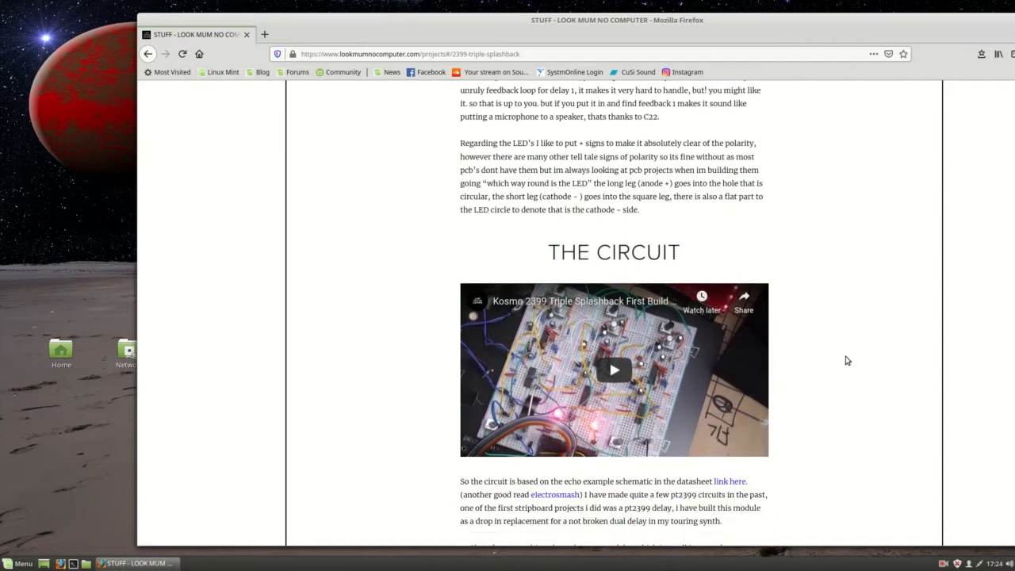
scroll("down", 3)
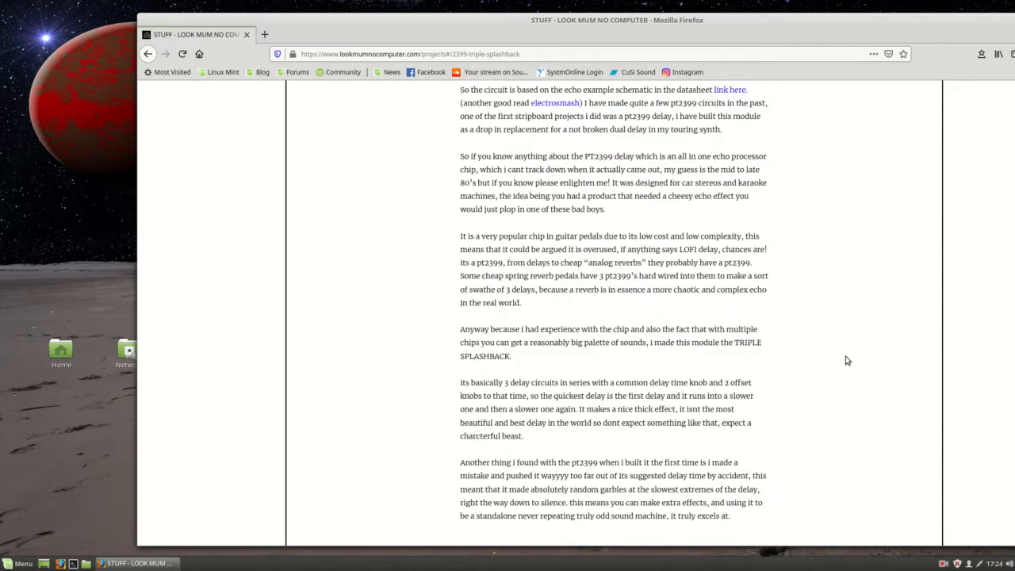
Scroll past the schematics to the PT2399 Simple Modular Delay stripboard layout and Modifications heading.
scroll("down", 3)
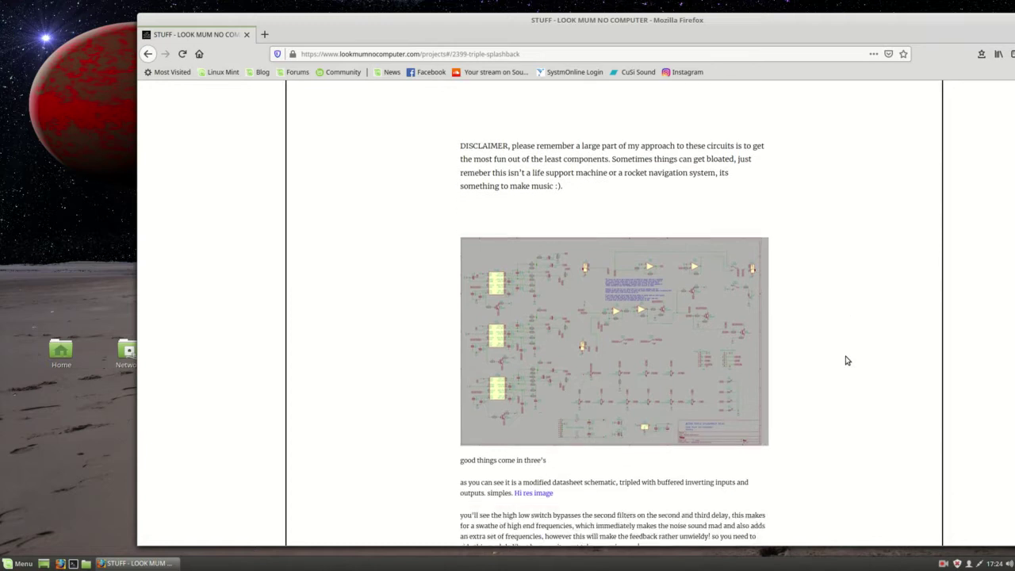
scroll("down", 3)
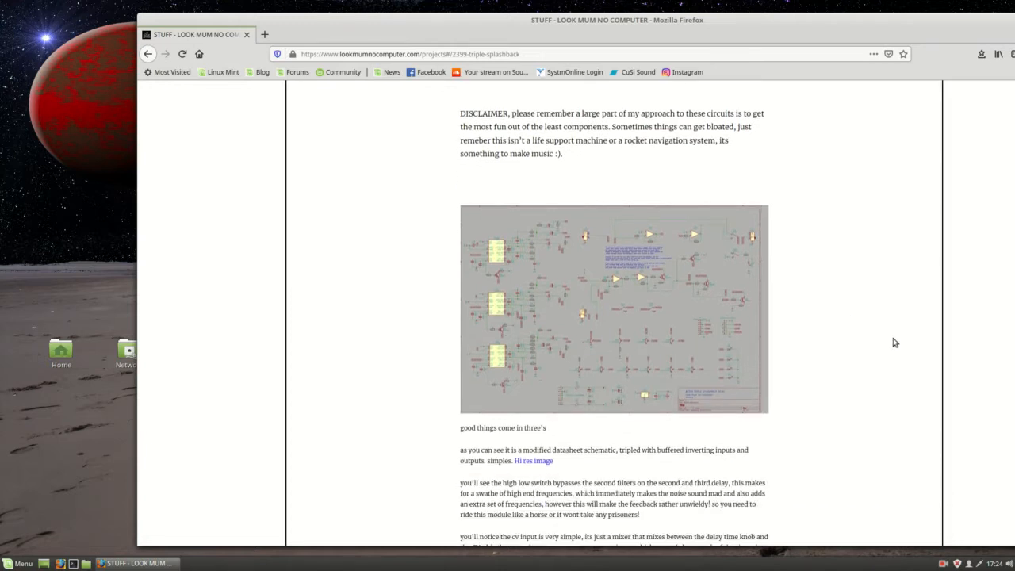
mouse_move(818, 353)
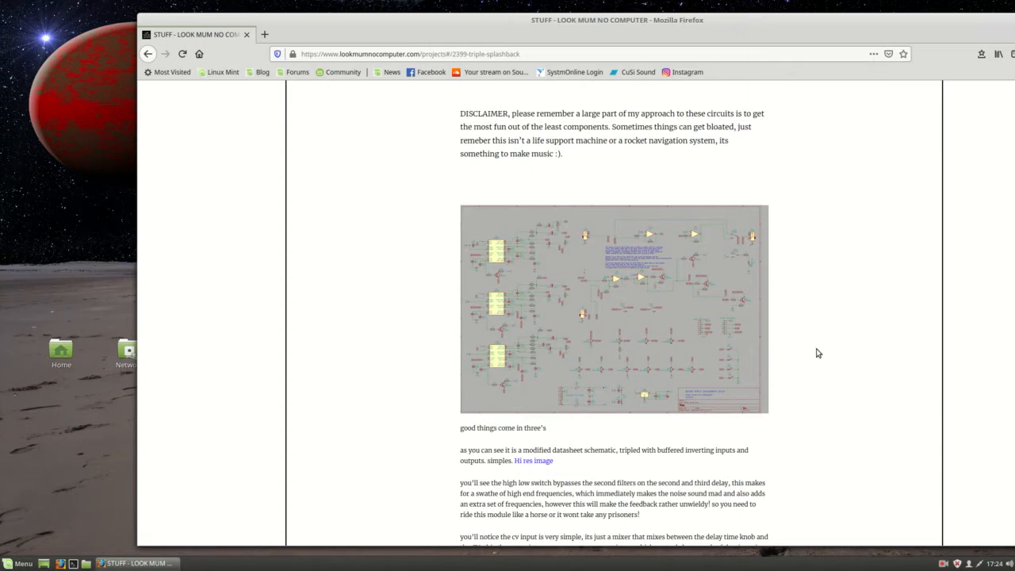
scroll("down", 3)
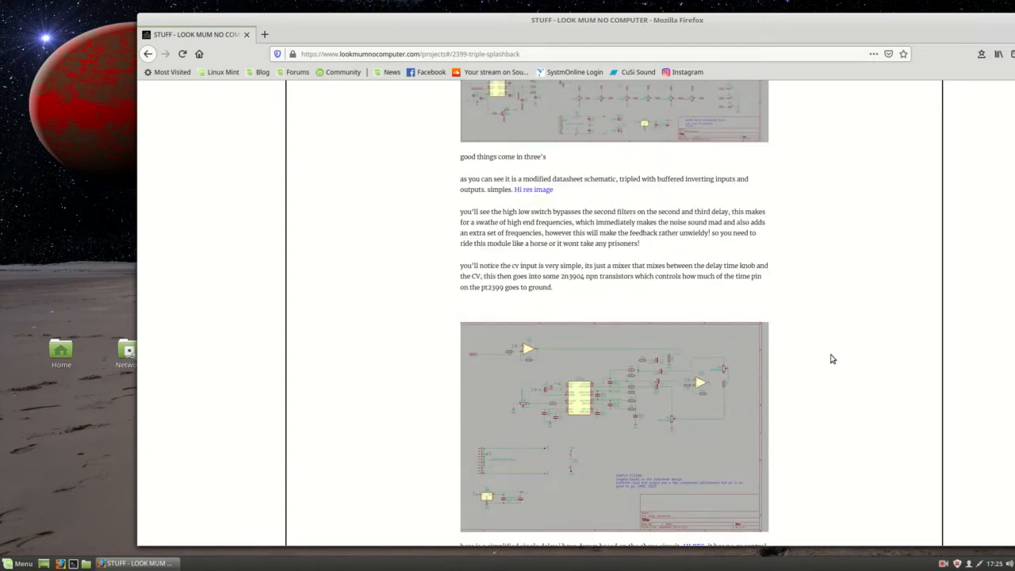
scroll("down", 3)
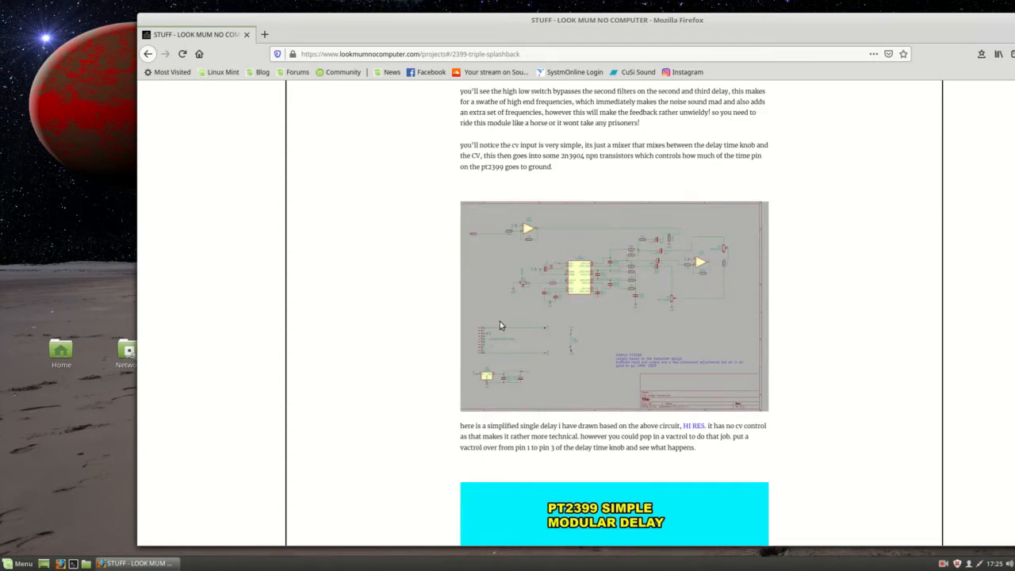
mouse_move(851, 349)
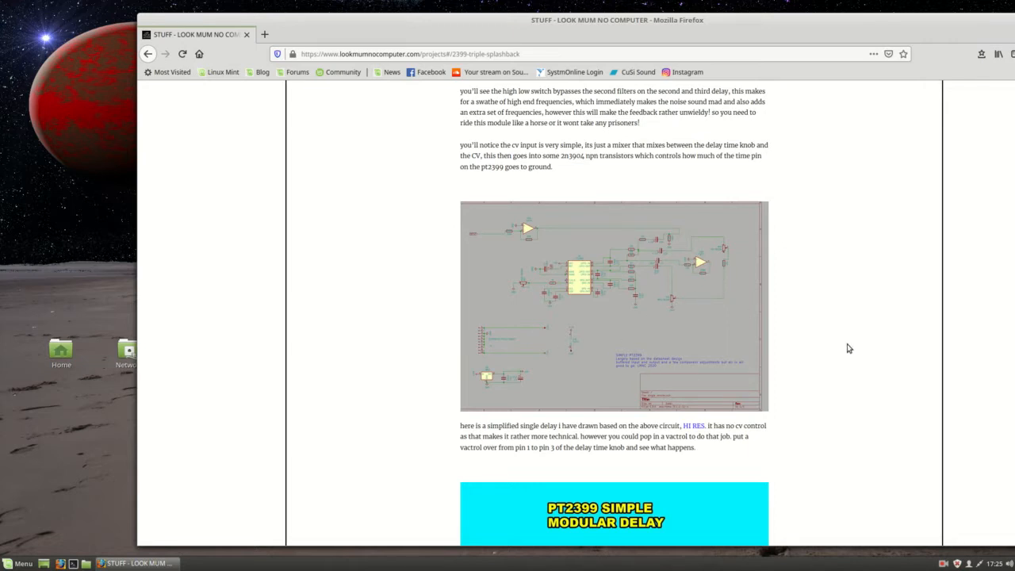
mouse_move(832, 352)
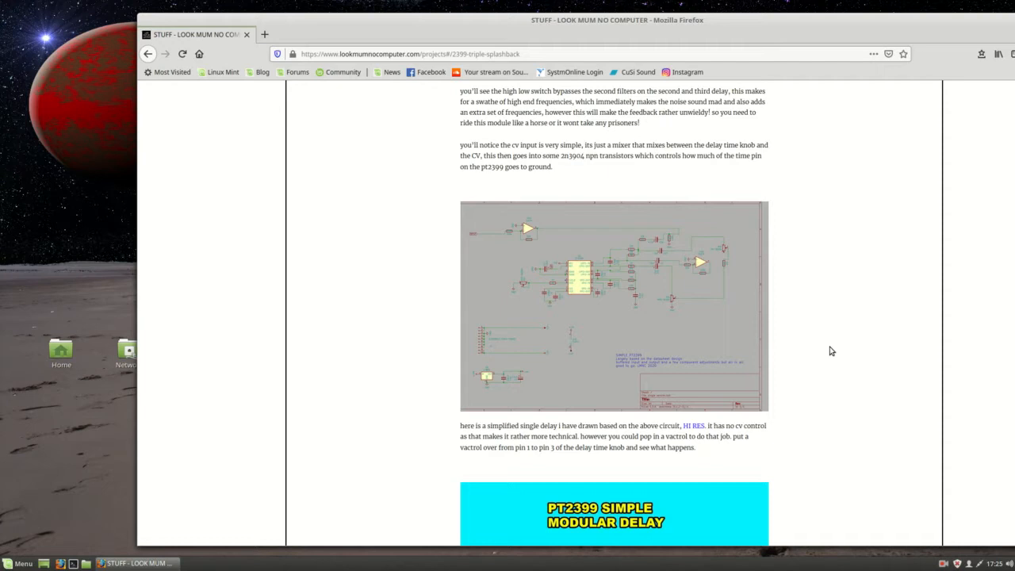
scroll("down", 3)
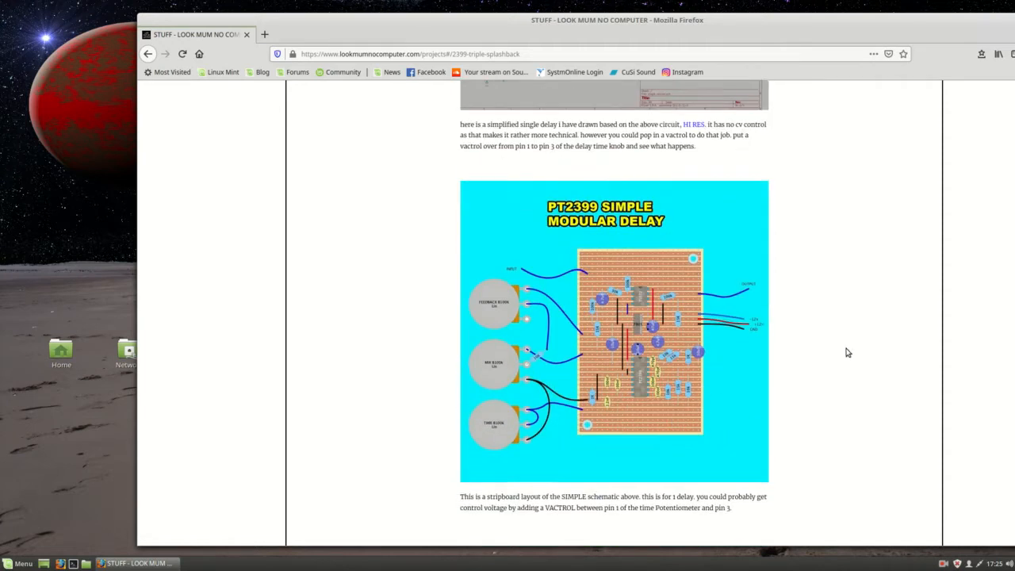
scroll("down", 3)
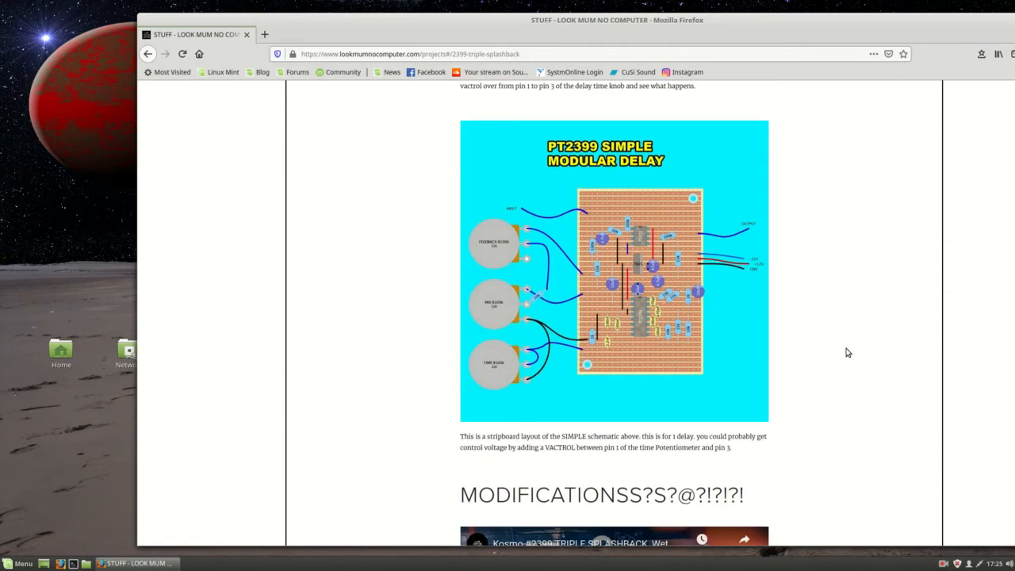